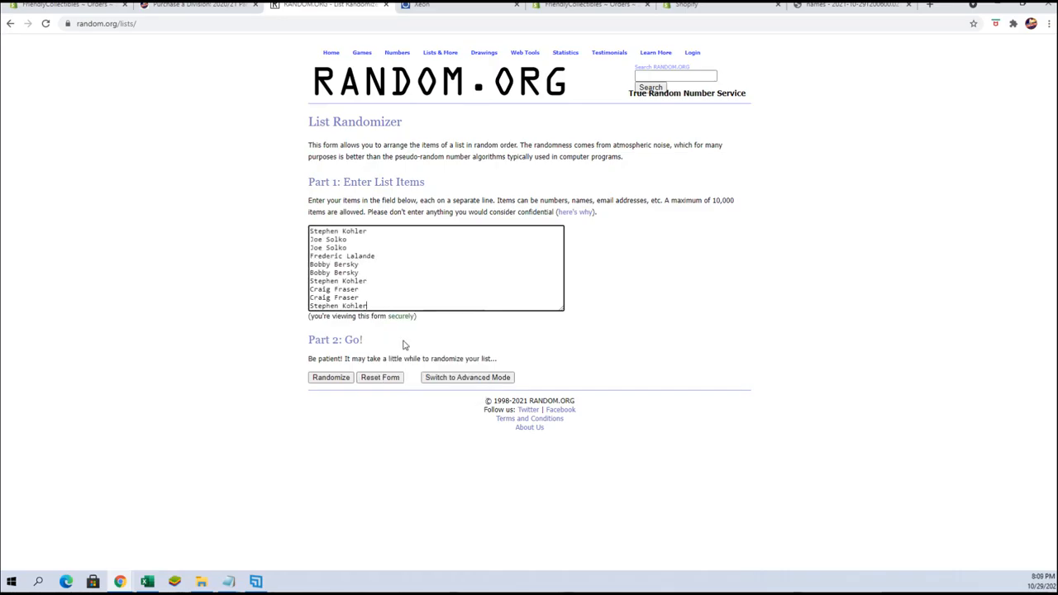
# Step: Randomize the ten buyer names into a shuffled order with a timestamp
pyautogui.click(330, 377)
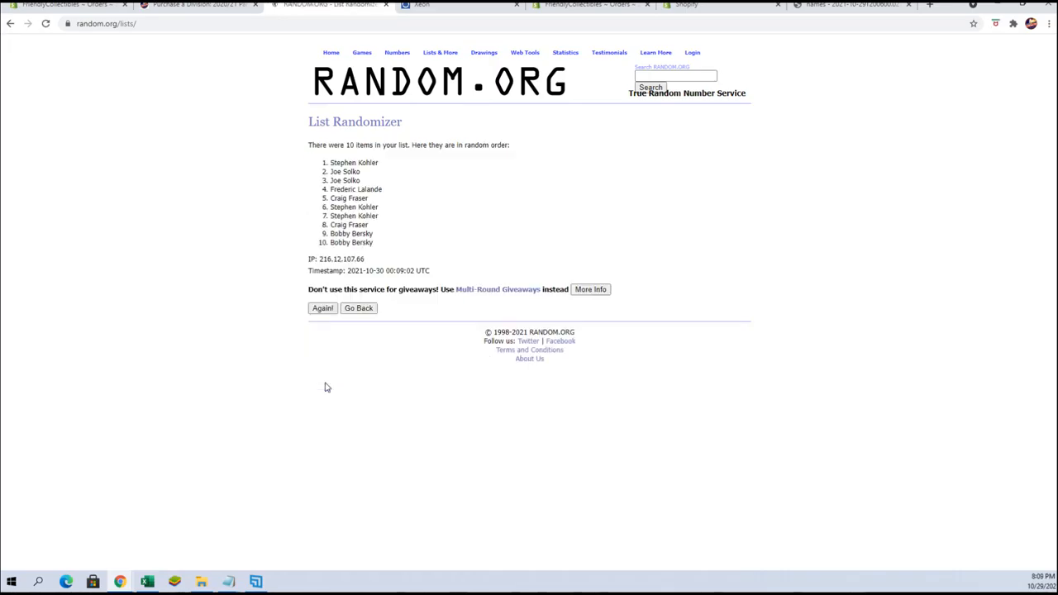
# Step: Reshuffle with Again! until the list shows it has been randomized 7 times
pyautogui.click(1049, 23)
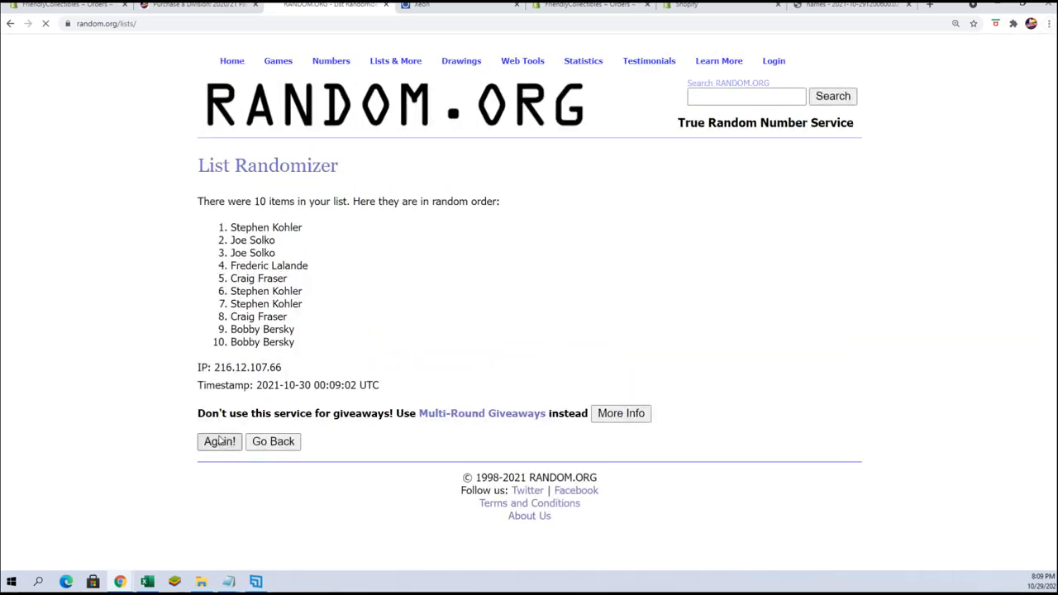
pyautogui.click(218, 440)
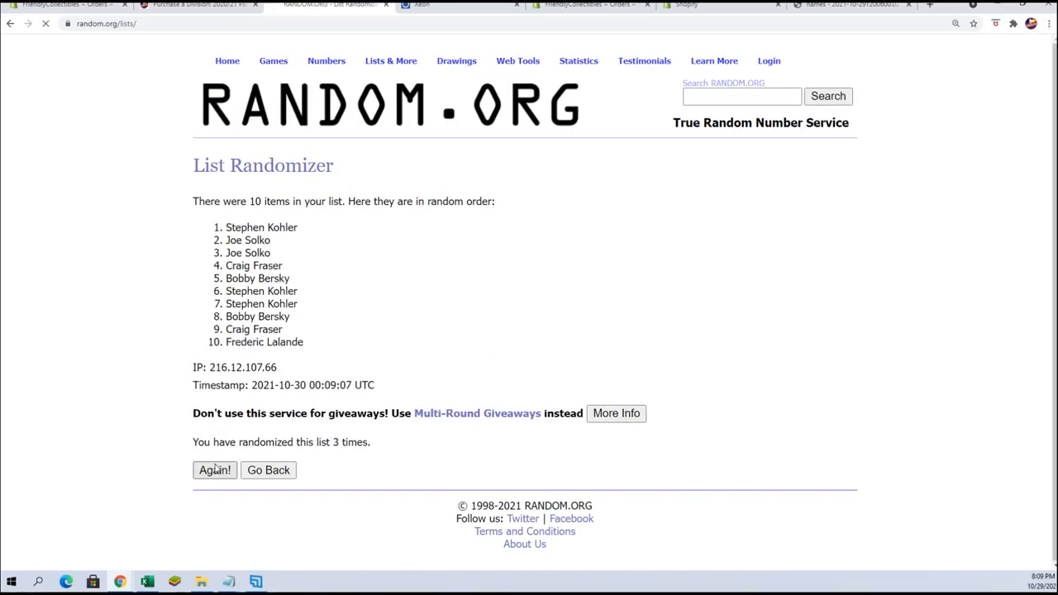
pyautogui.click(215, 470)
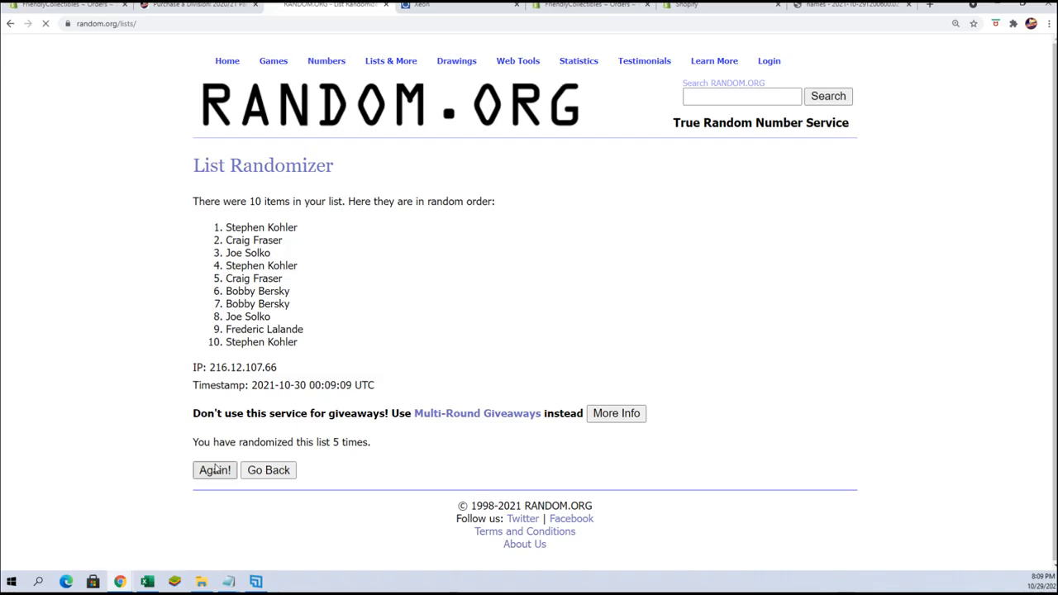
pyautogui.click(215, 470)
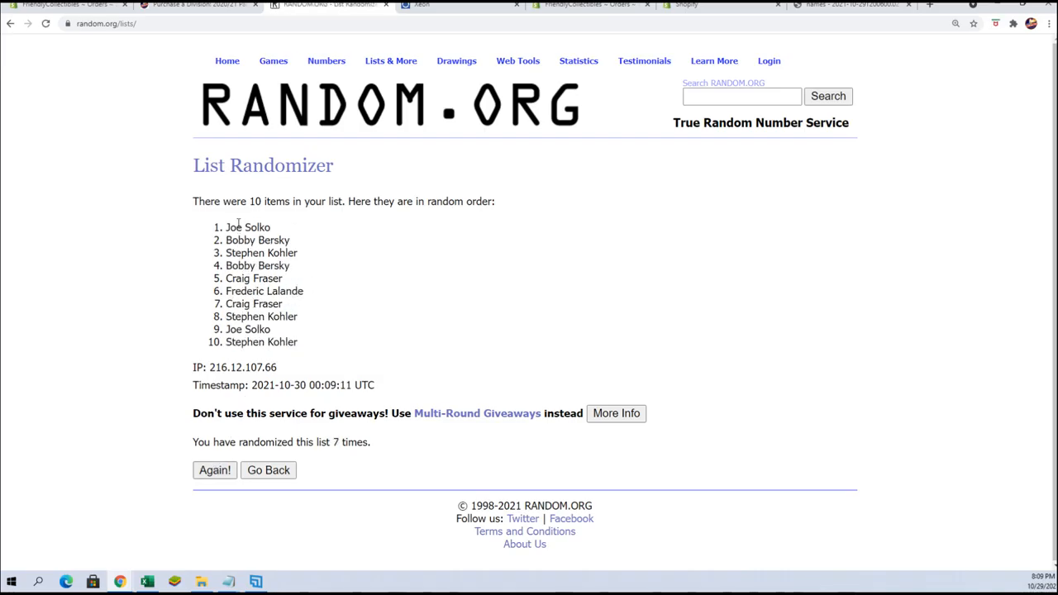
pyautogui.moveTo(224, 227); pyautogui.dragTo(298, 253)
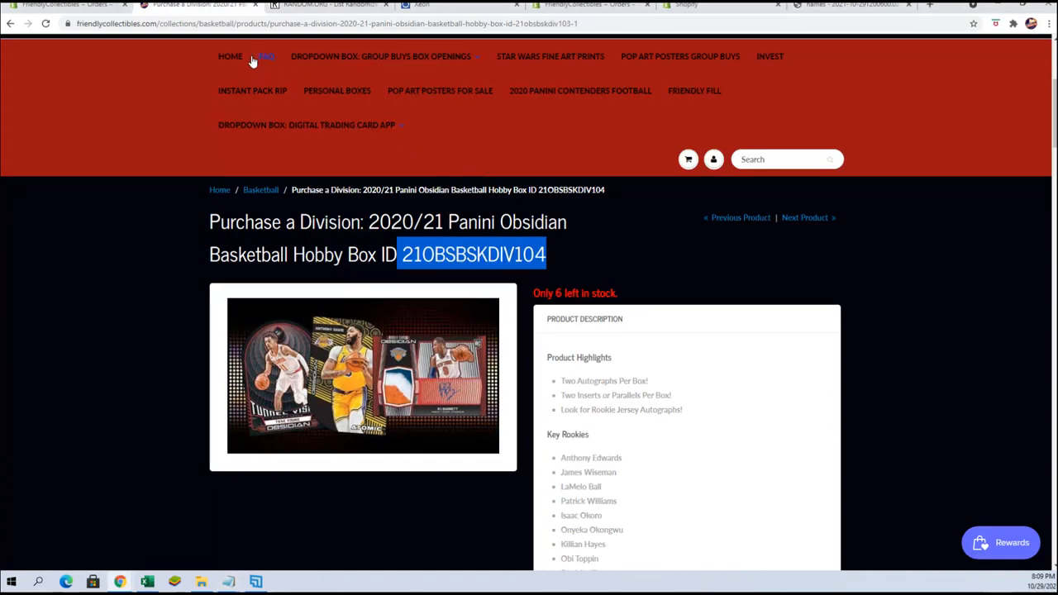
# Step: Go to the store home page and scroll to the 2021 Topps Five Star Baseball Hobby Box listing
pyautogui.click(230, 56)
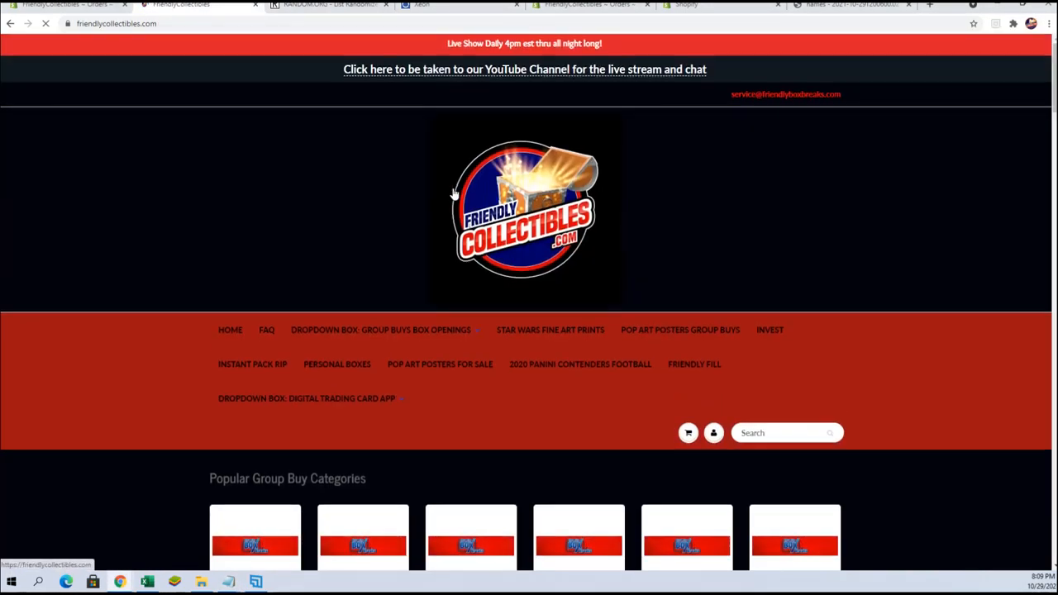
pyautogui.scroll(-3)
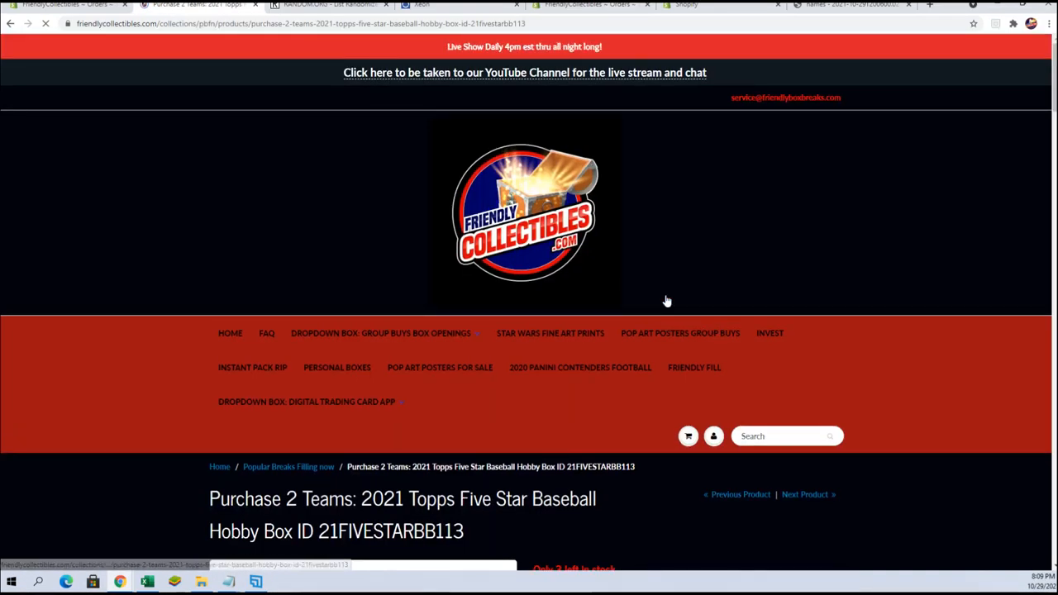
pyautogui.scroll(-3)
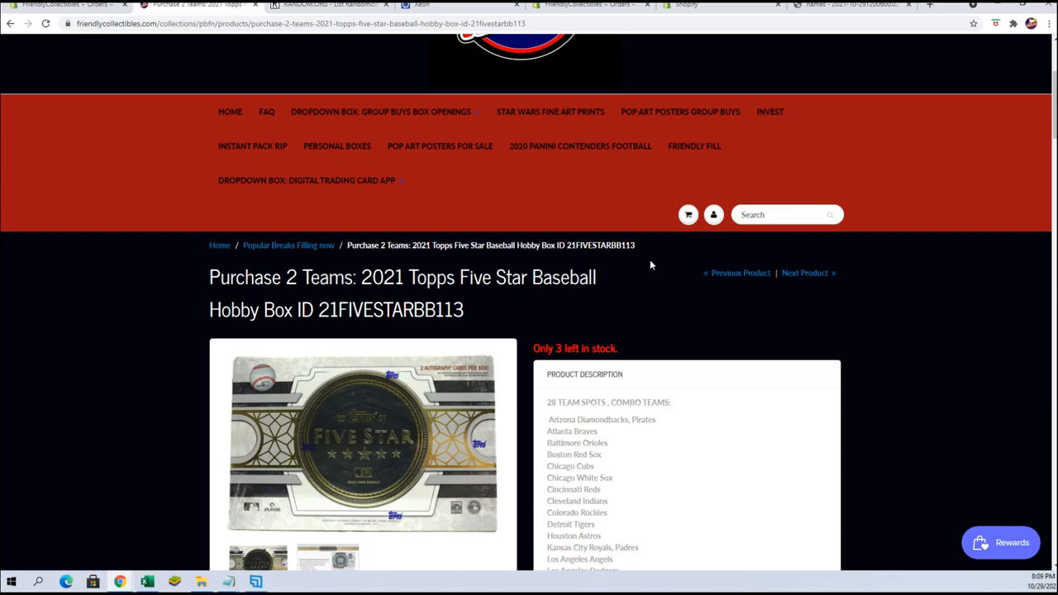